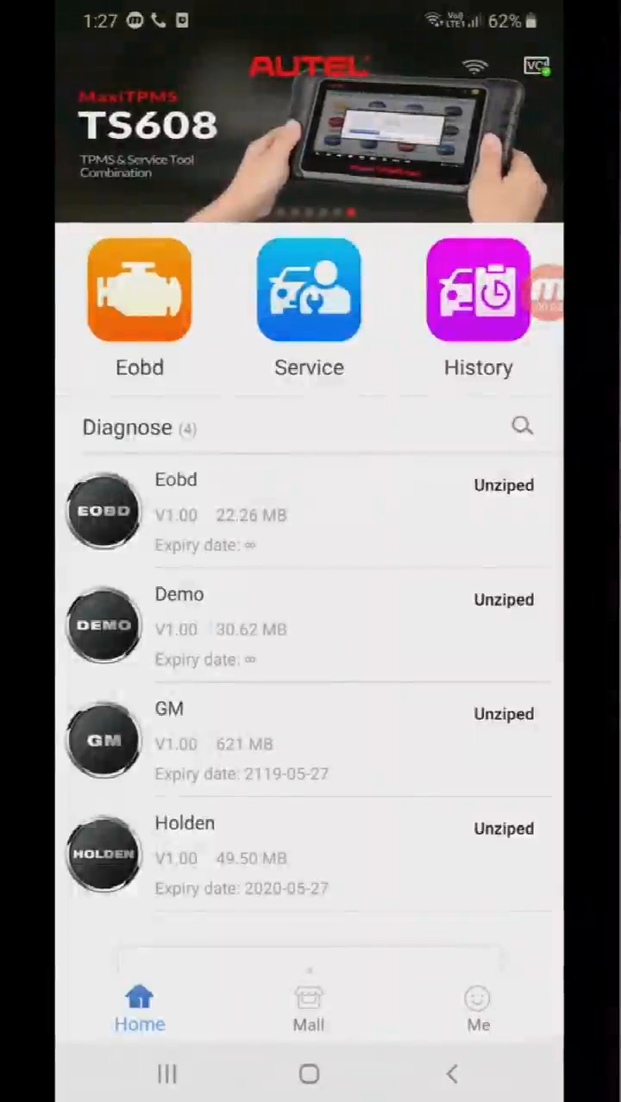
Launch the GM diagnostic software from the Home screen's Diagnose list.
click(308, 289)
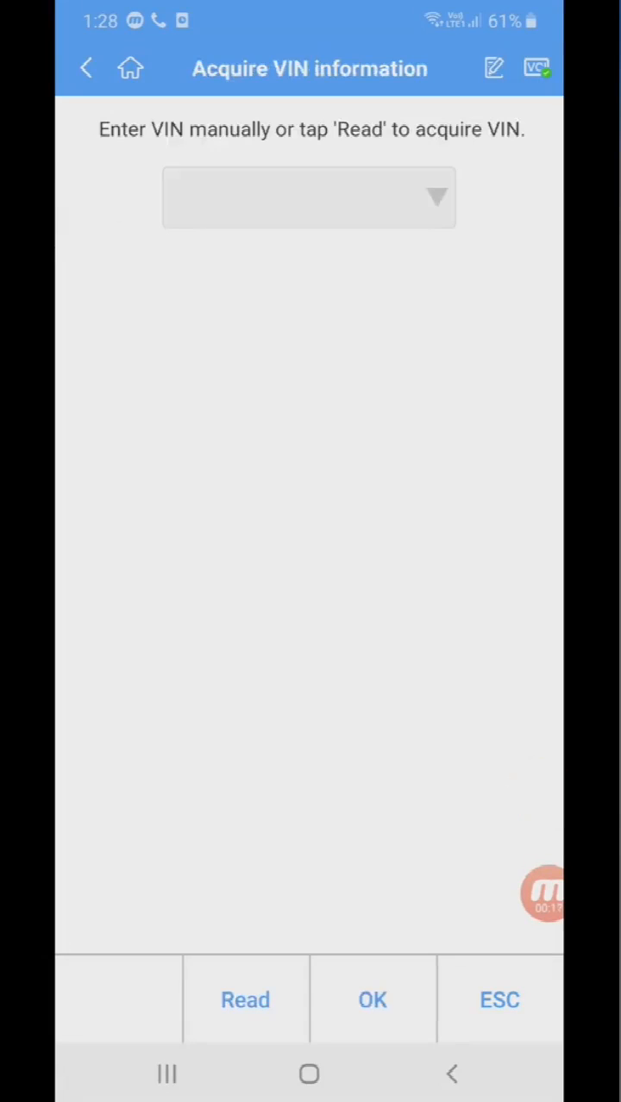
Read the vehicle's VIN and confirm it to show the 2017 GMC Yukon profile.
click(245, 999)
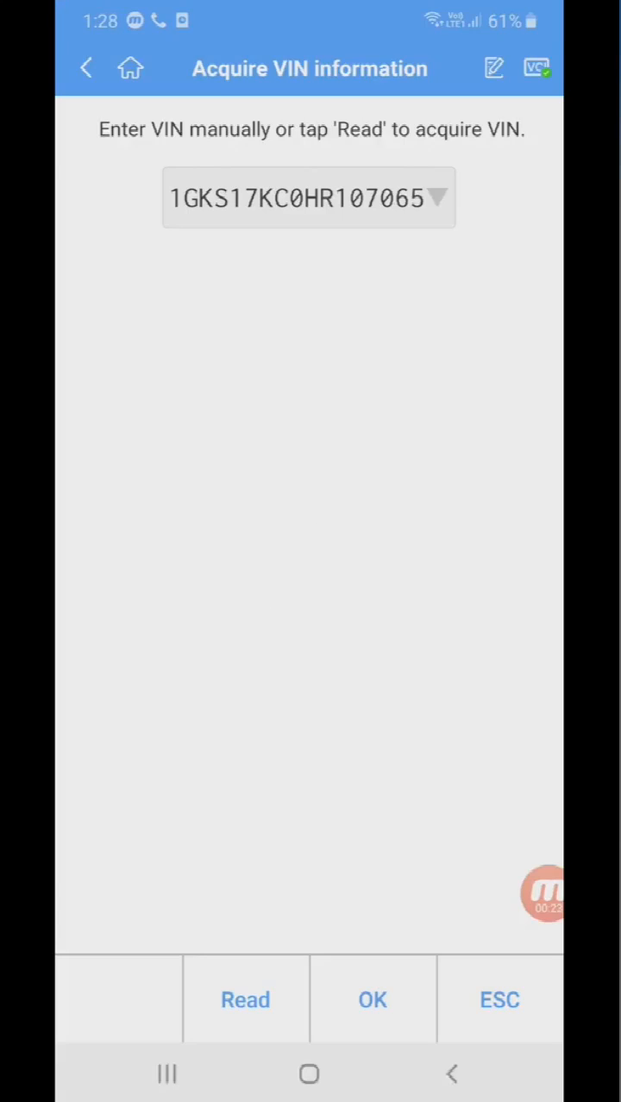
click(373, 1000)
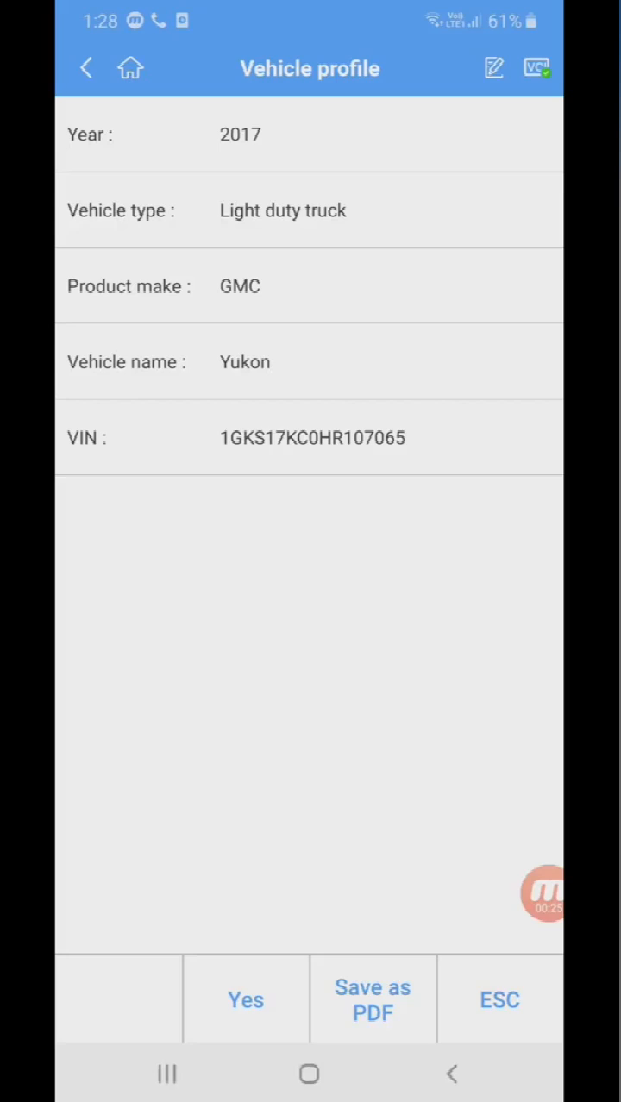
Accept the 2017 GMC Yukon profile and navigate to the Idle learn throttle actuator control.
click(246, 999)
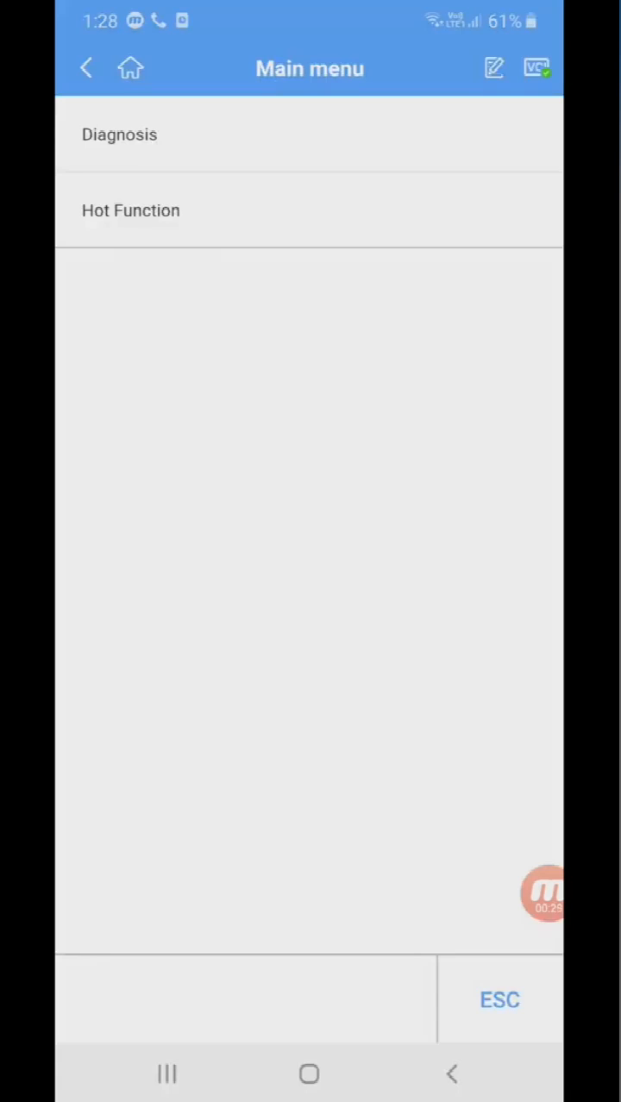
click(119, 134)
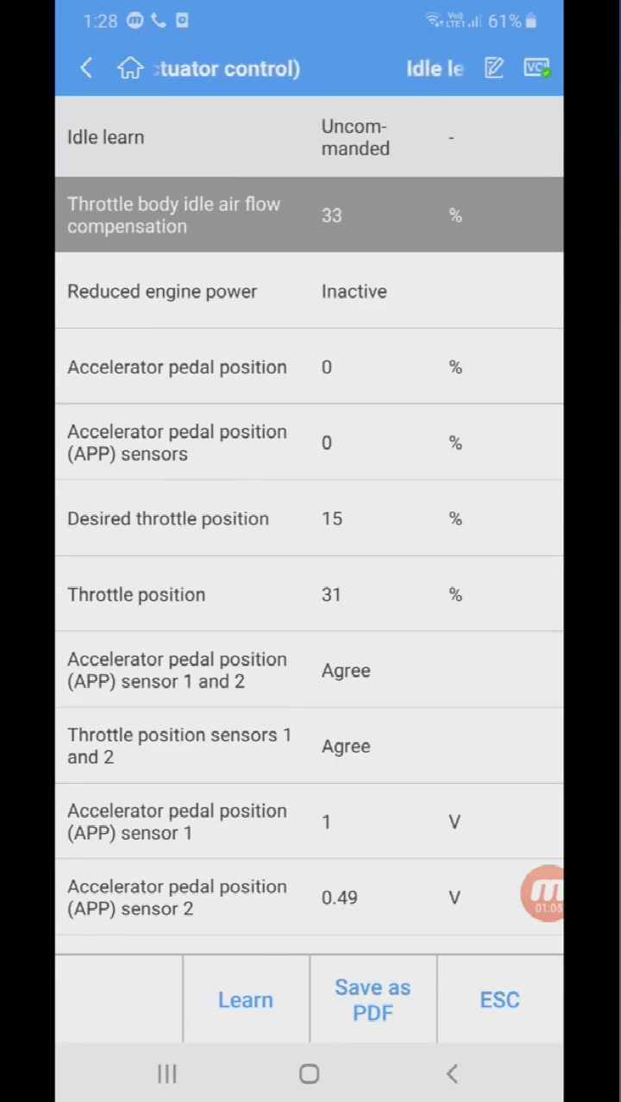
Run the throttle body idle learn until compensation reaches 0%, then exit.
click(244, 999)
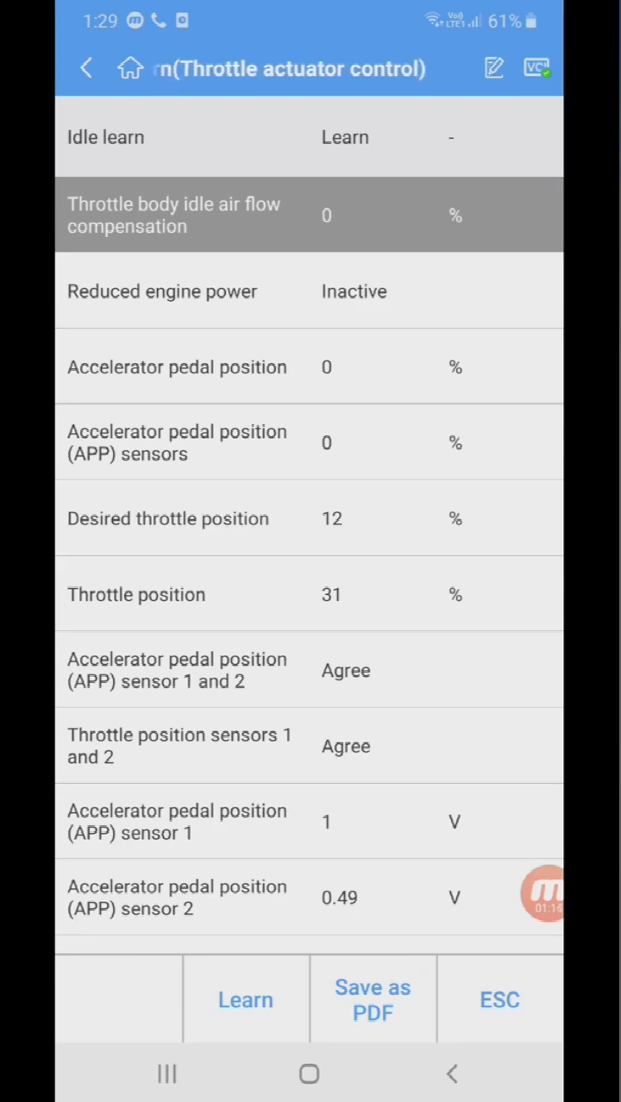
click(498, 999)
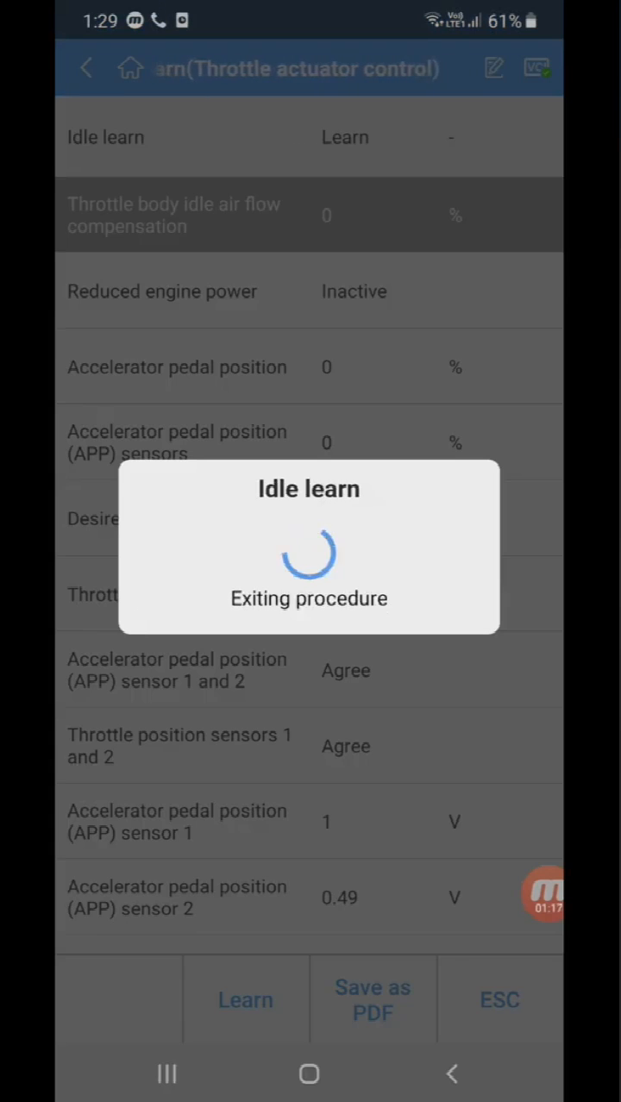
Back out of the Engine control module menu and confirm exiting the diagnostic program.
click(498, 1000)
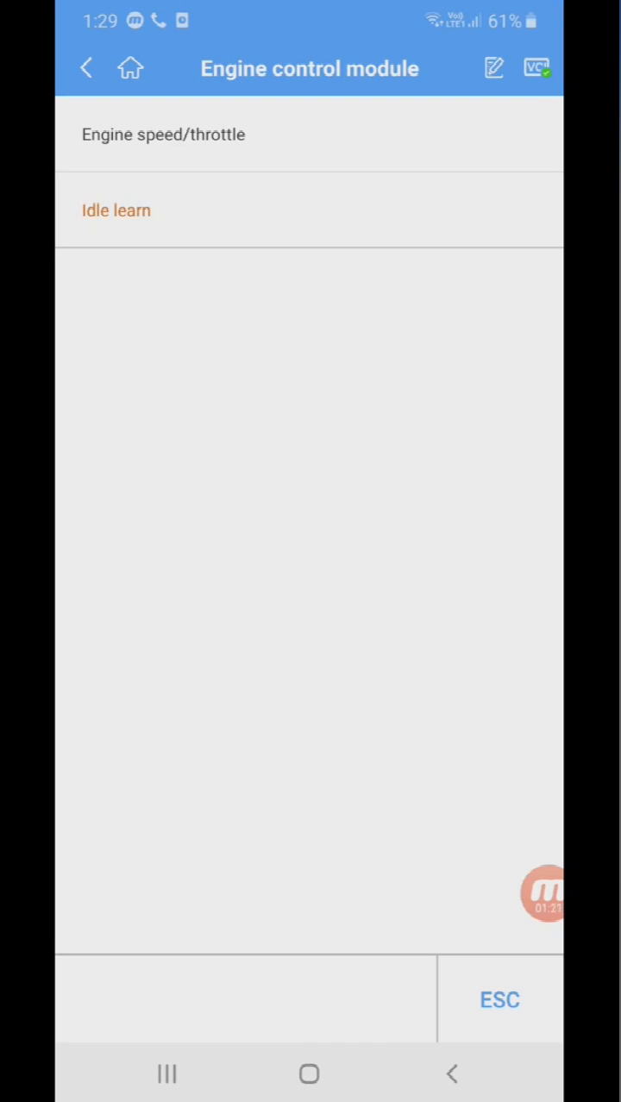
click(499, 1000)
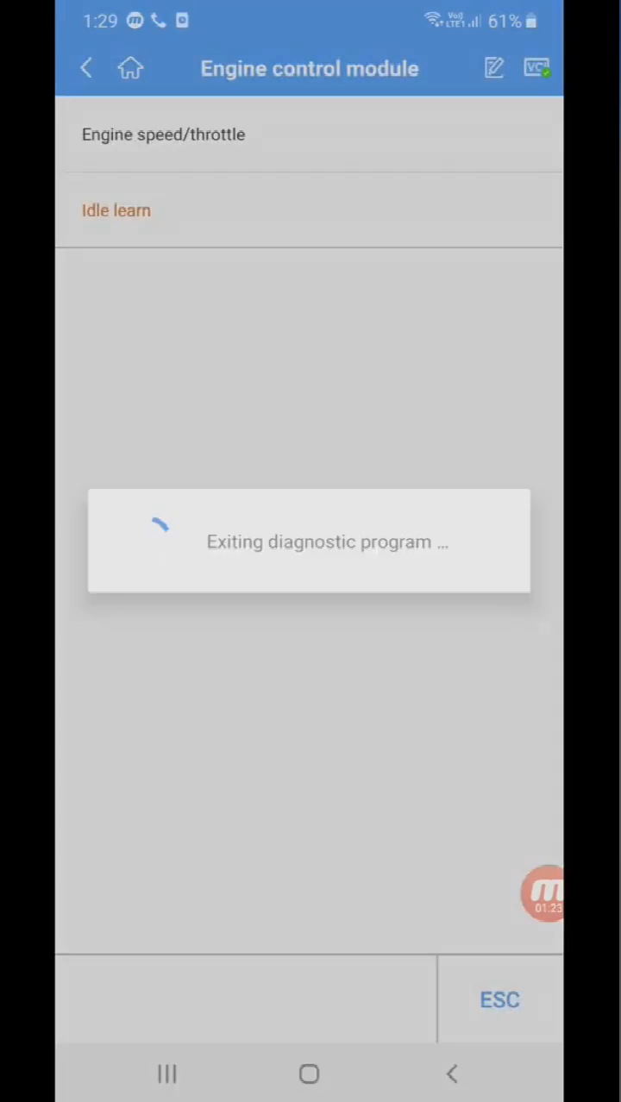